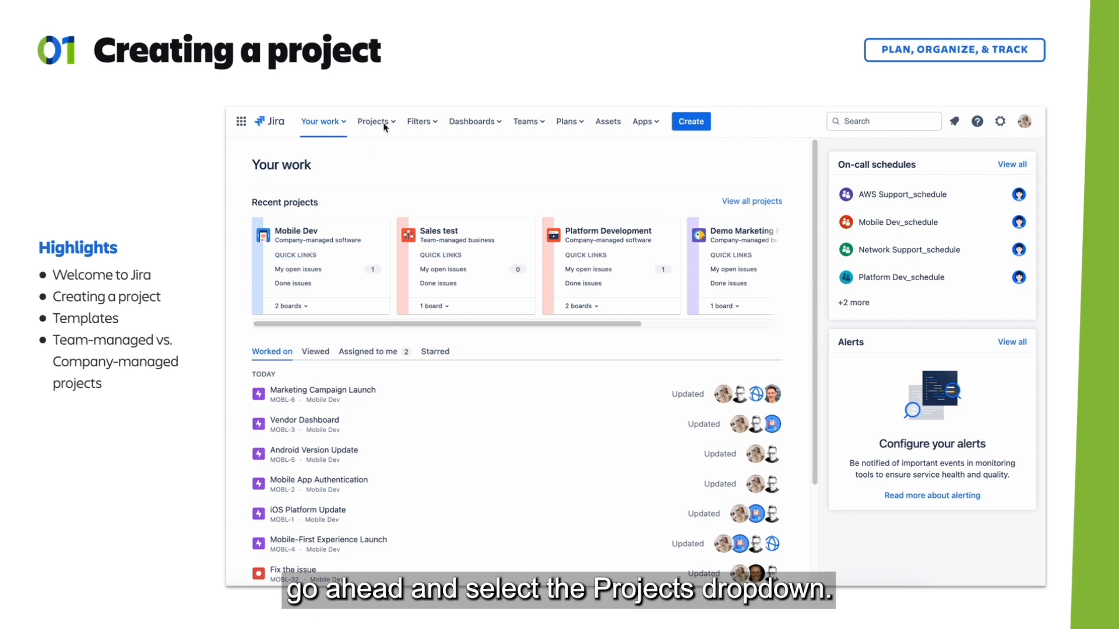
Choose Create project from the Projects menu to reach the template gallery.
{"action": "left_click", "coordinate": [374, 121]}
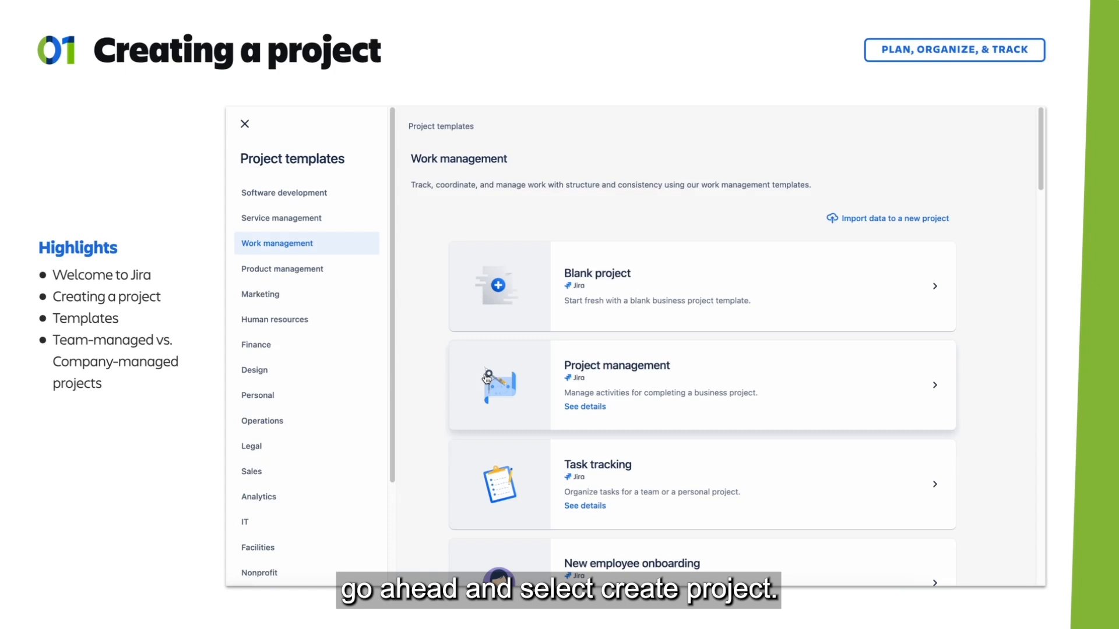
{"action": "mouse_move", "coordinate": [278, 176]}
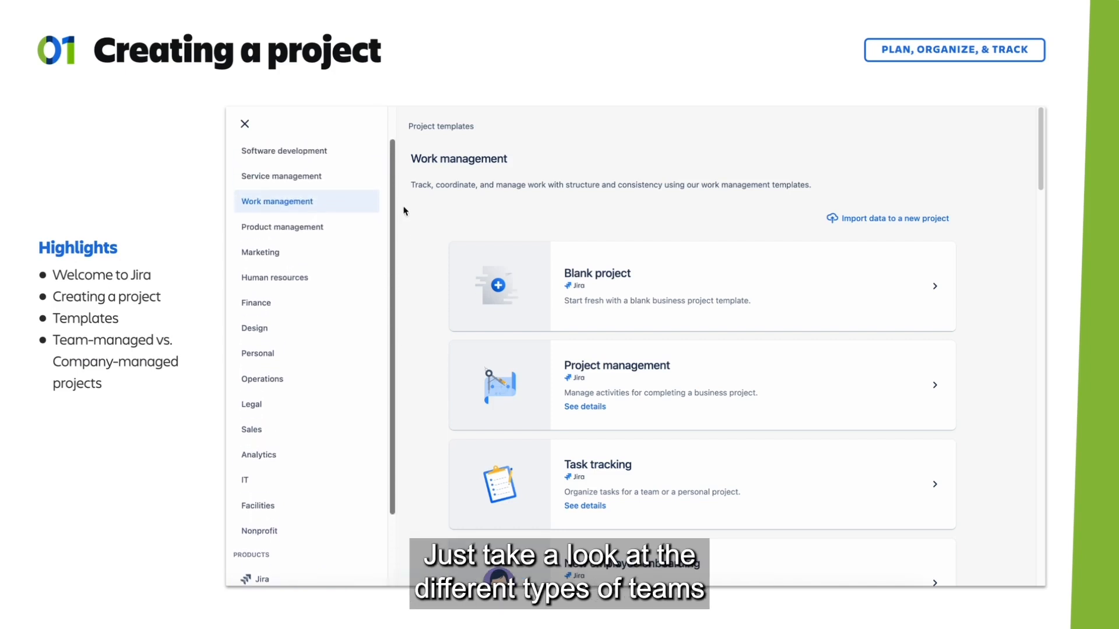
Show the Software development templates and scroll through Kanban, Scrum and planning options.
{"action": "left_click", "coordinate": [284, 150]}
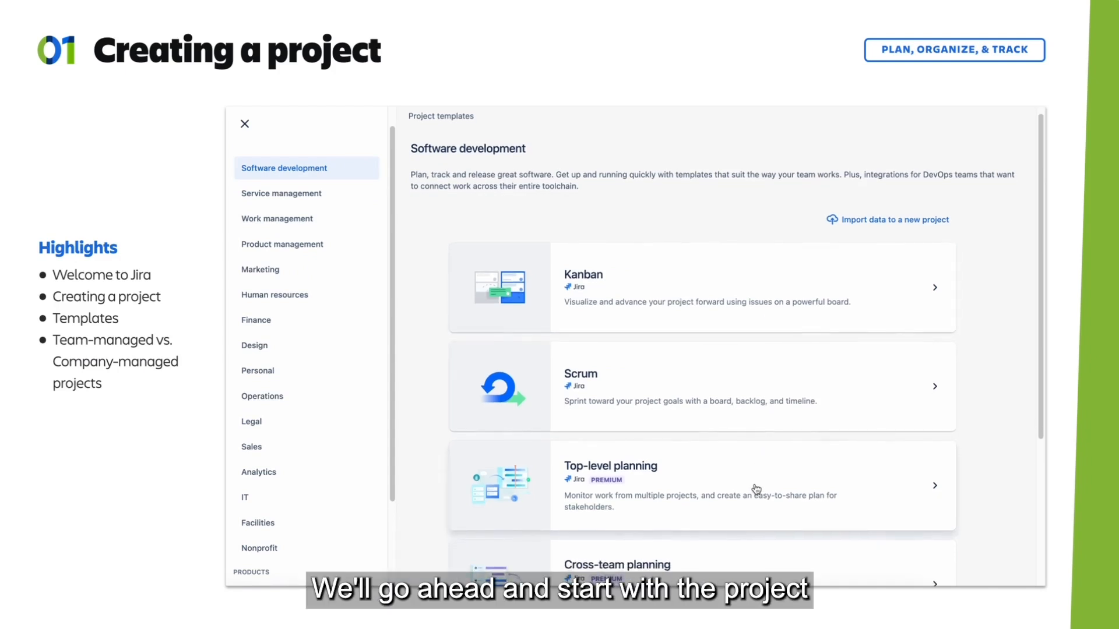
{"action": "scroll", "scroll_direction": "down", "scroll_amount": 3}
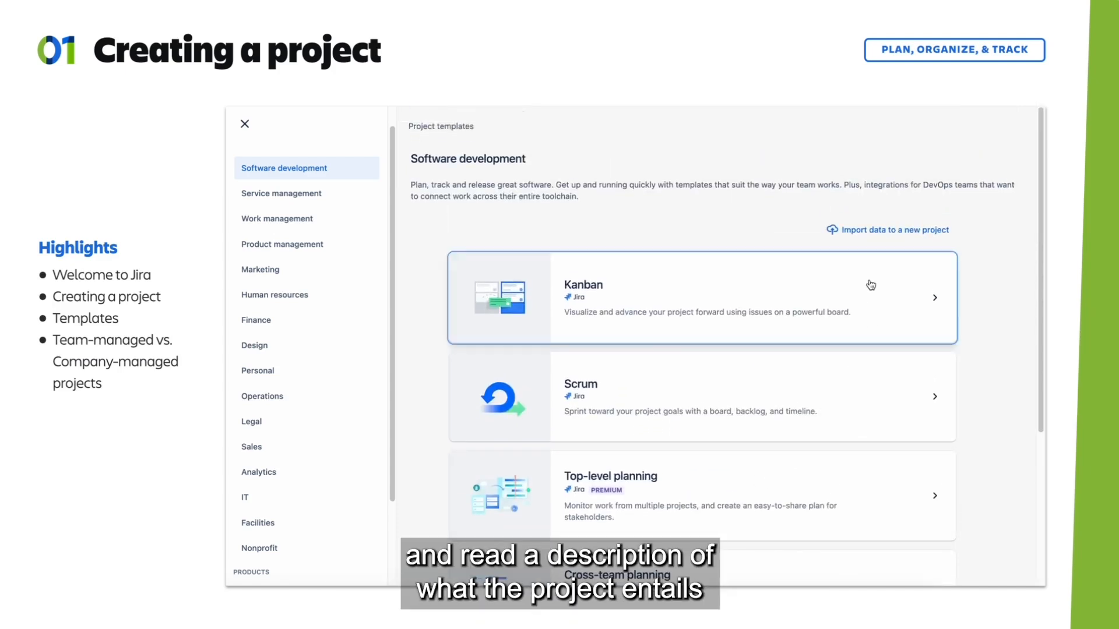
Open the Kanban template card and read its description of boards, WIP limits and reports.
{"action": "left_click", "coordinate": [702, 298]}
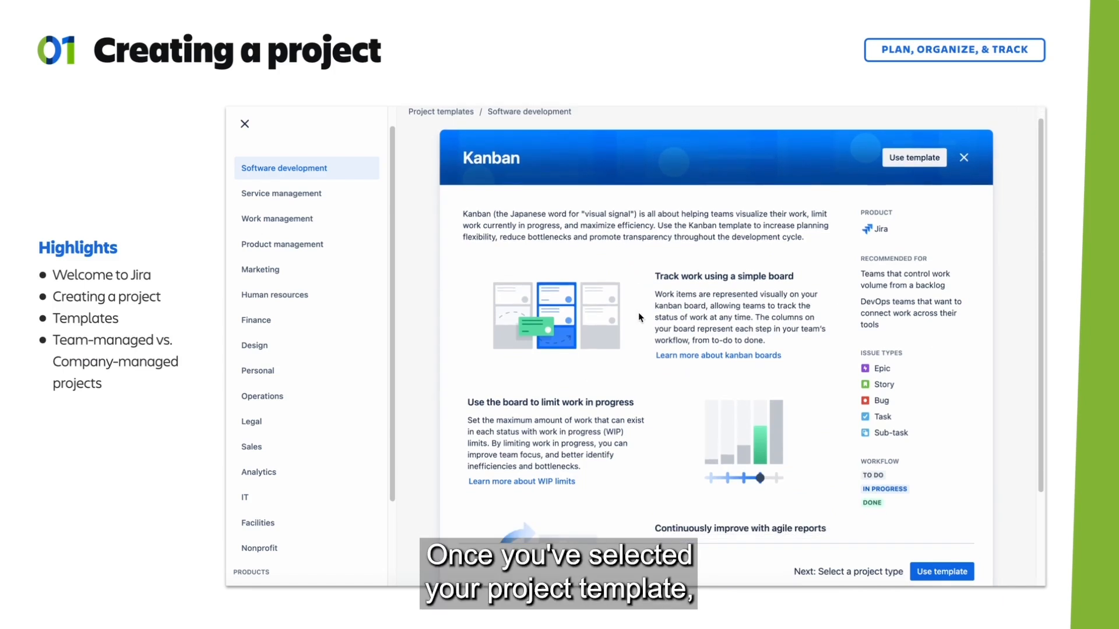
{"action": "scroll", "scroll_direction": "down", "scroll_amount": 3}
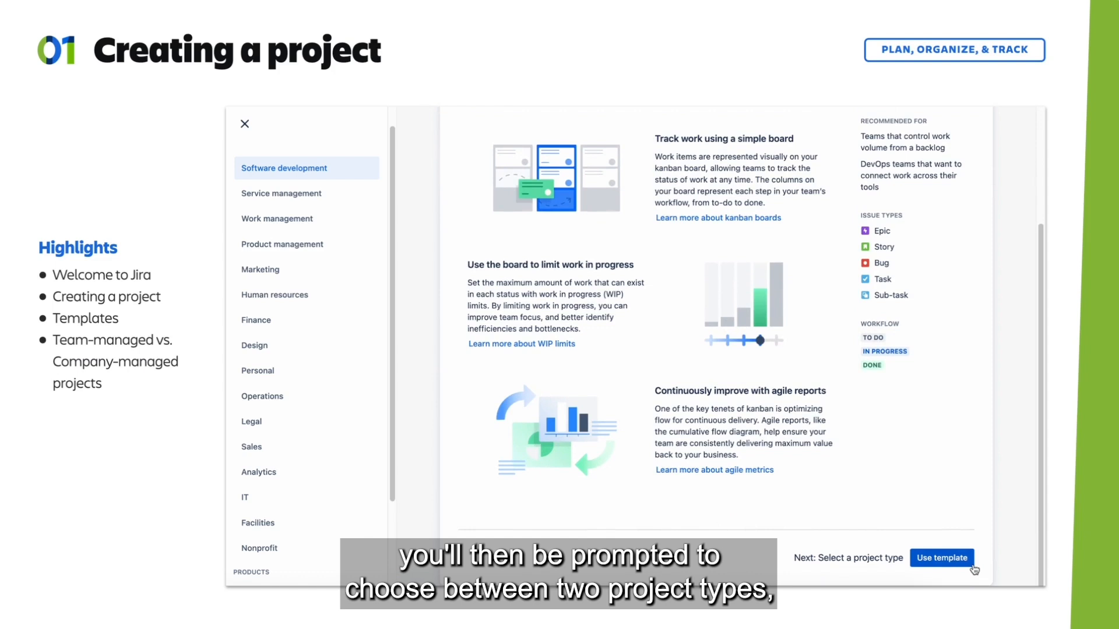
Use the Kanban template and pick a team-managed project type.
{"action": "left_click", "coordinate": [941, 558]}
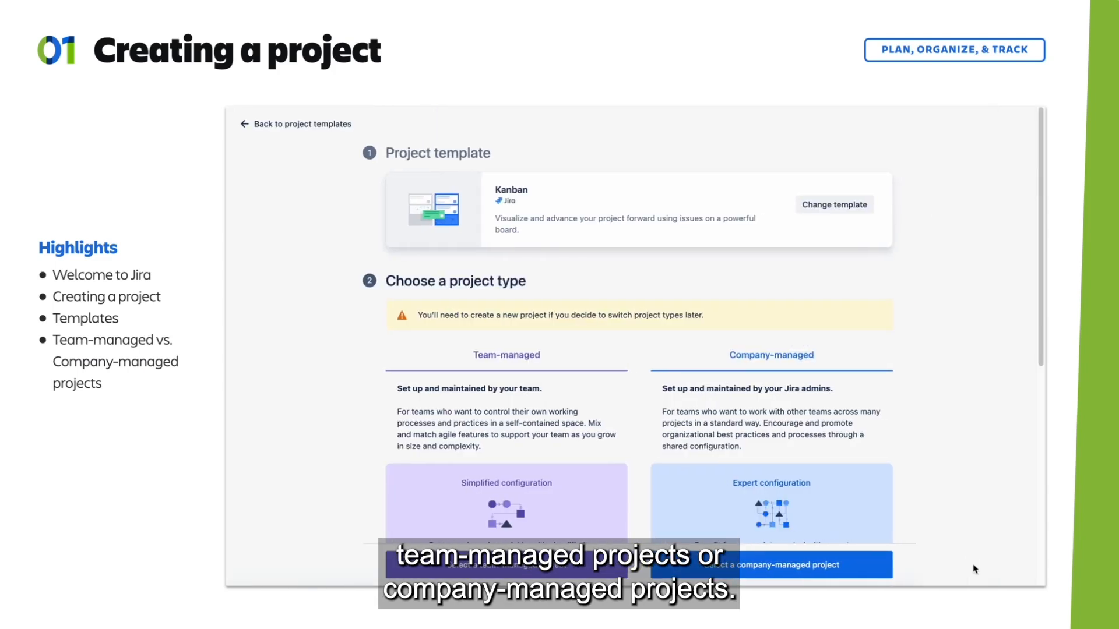
{"action": "mouse_move", "coordinate": [579, 349]}
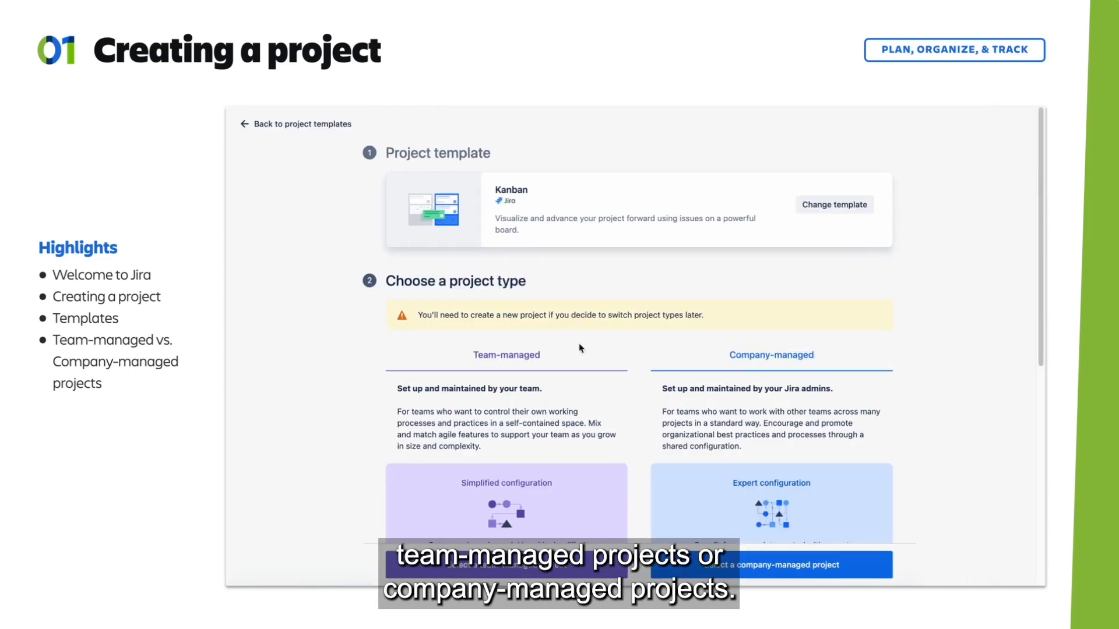
{"action": "mouse_move", "coordinate": [682, 371]}
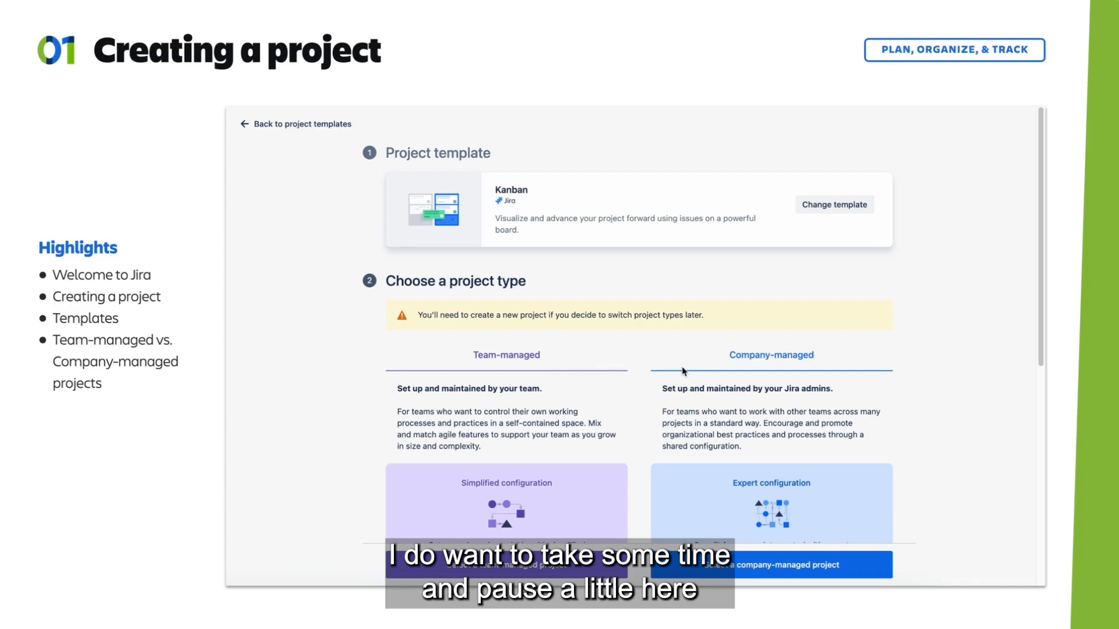
{"action": "scroll", "scroll_direction": "down", "scroll_amount": 3}
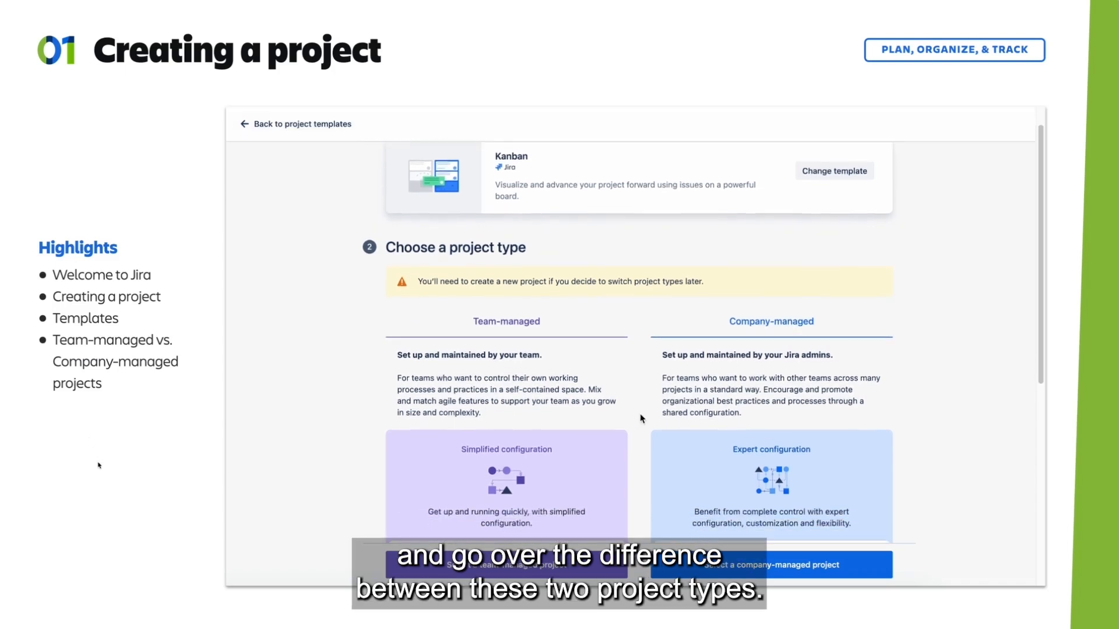
{"action": "scroll", "scroll_direction": "down", "scroll_amount": 3}
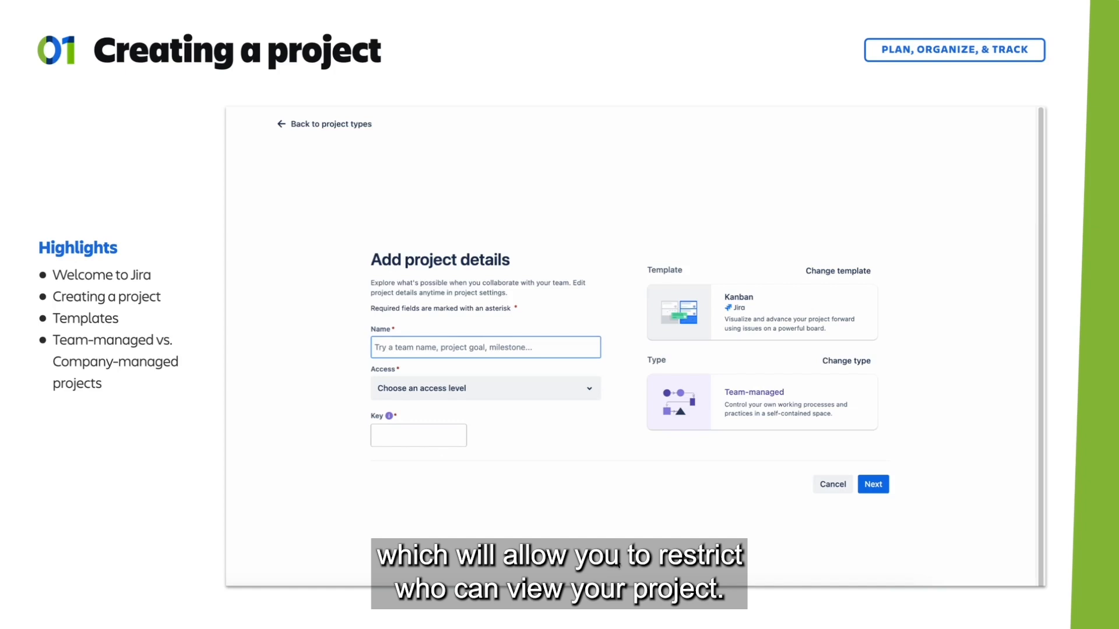
Enter 'Space Project' with key SPAC, set access to Private, and submit.
{"action": "type", "text": "Space Project"}
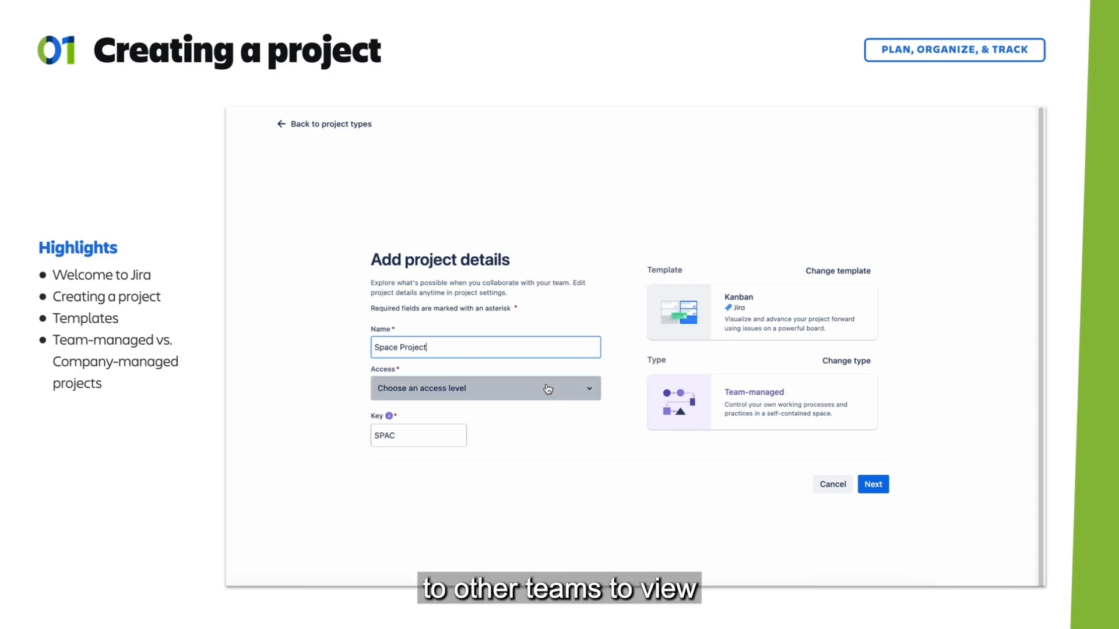
{"action": "left_click", "coordinate": [484, 388]}
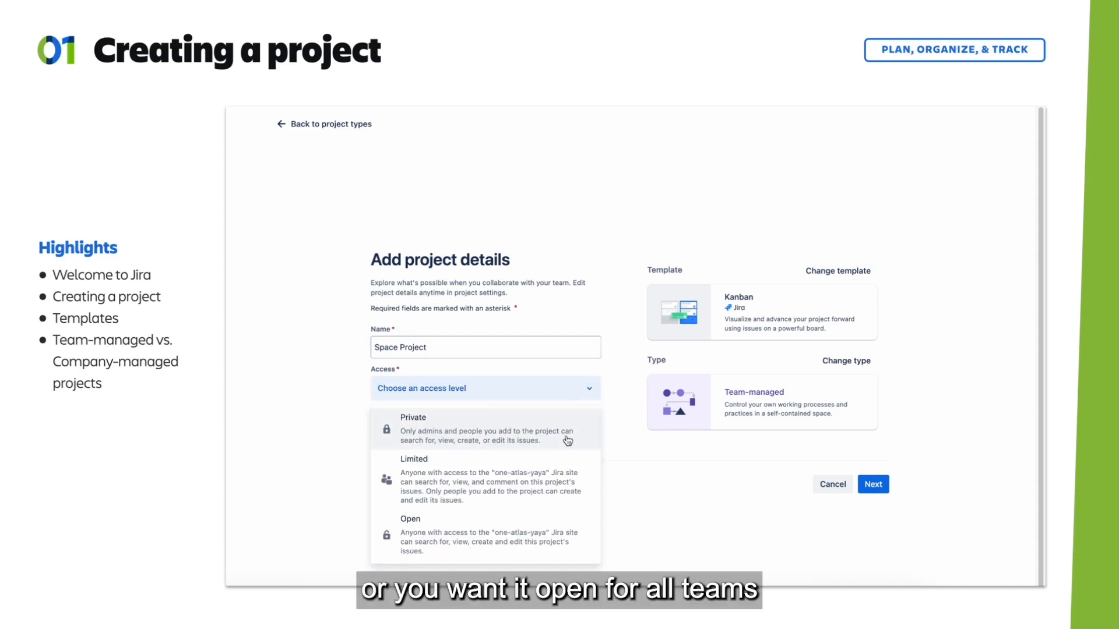
{"action": "mouse_move", "coordinate": [585, 492]}
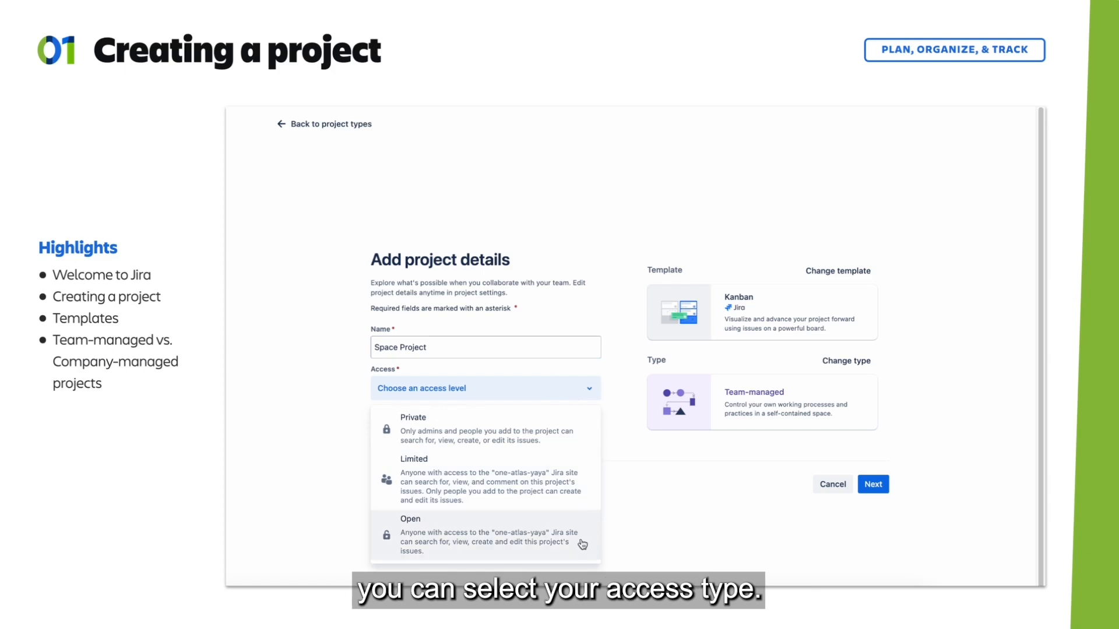
{"action": "left_click", "coordinate": [412, 417]}
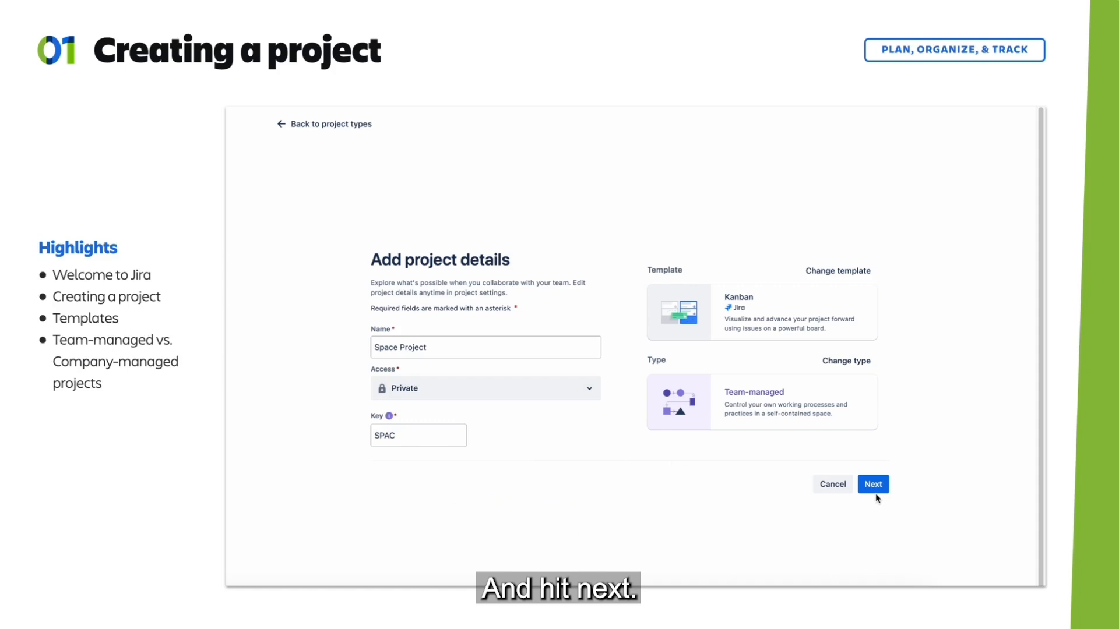
{"action": "left_click", "coordinate": [871, 484]}
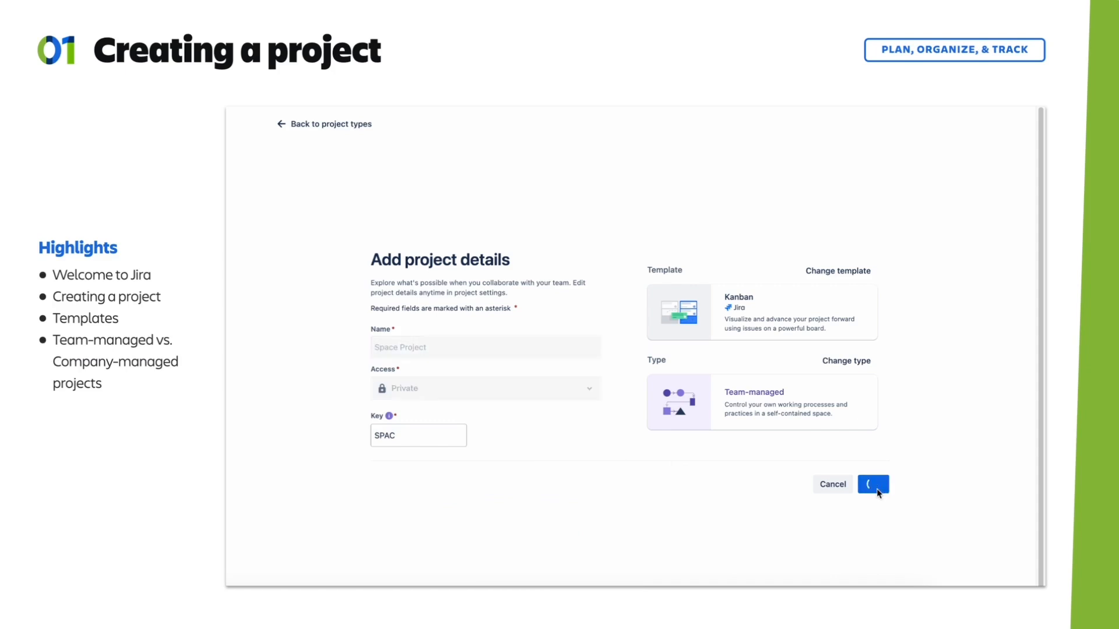
Confirm creation and skip connecting tools to open the empty SPAC Kanban board.
{"action": "left_click", "coordinate": [872, 484]}
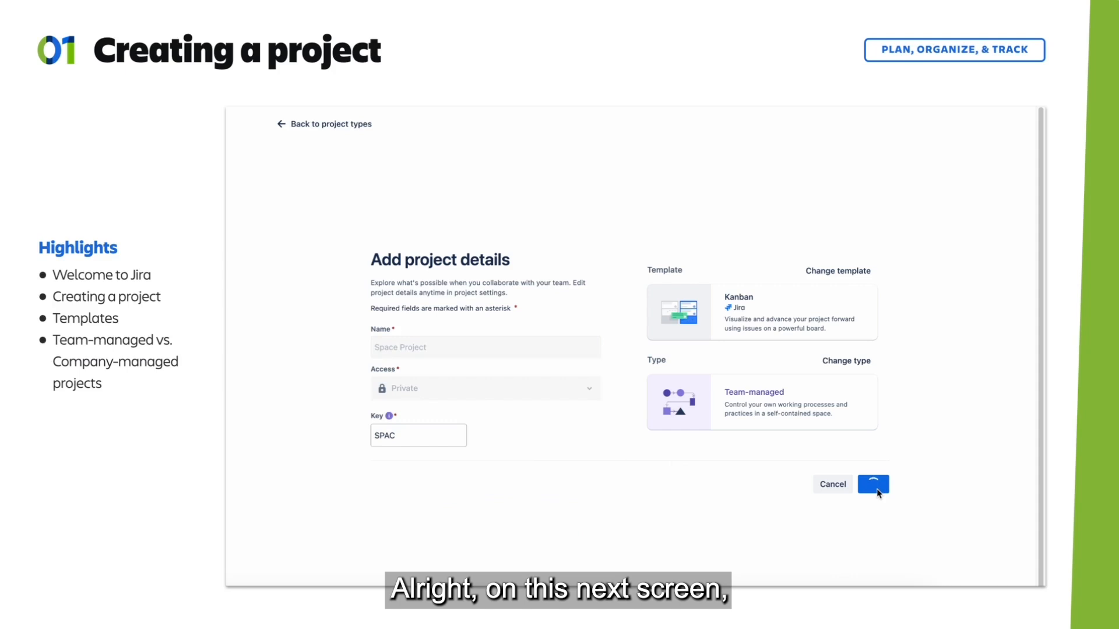
{"action": "left_click", "coordinate": [871, 484]}
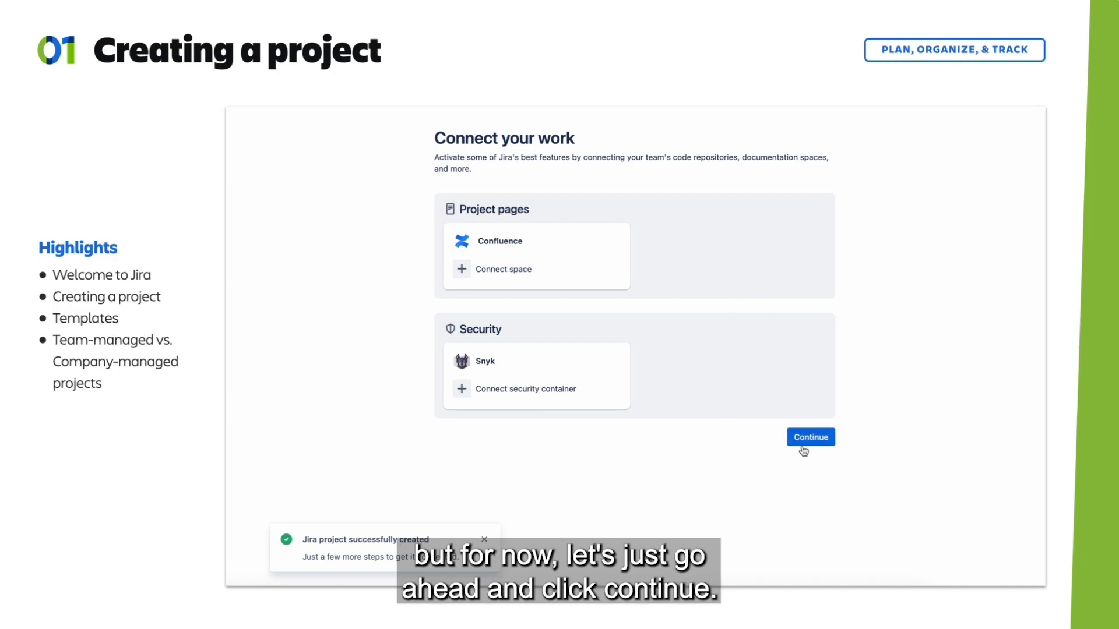
{"action": "left_click", "coordinate": [810, 437]}
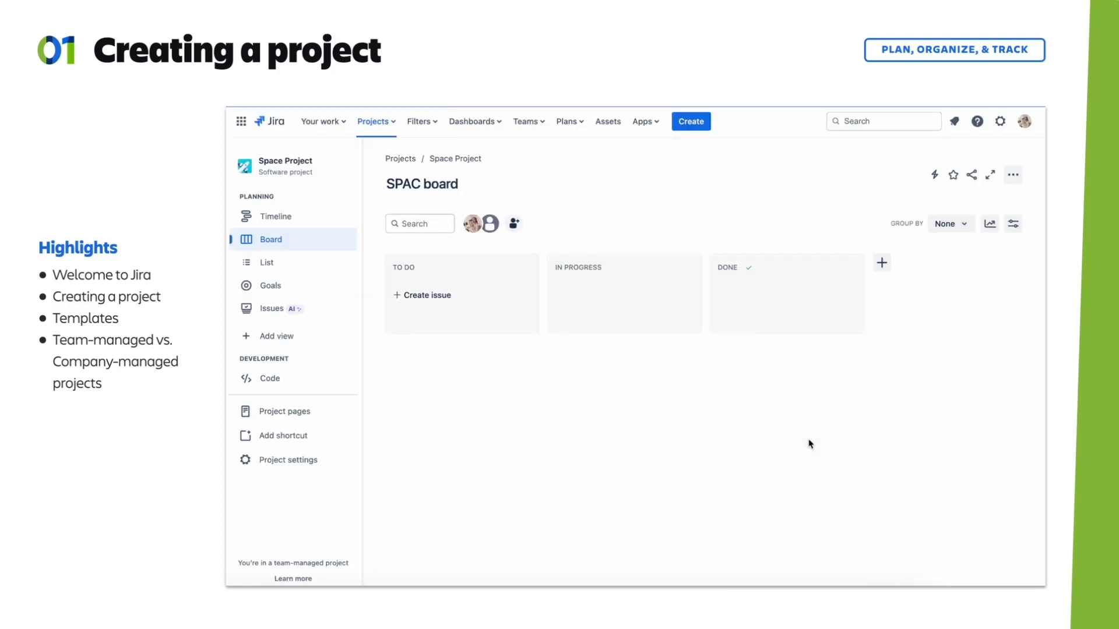